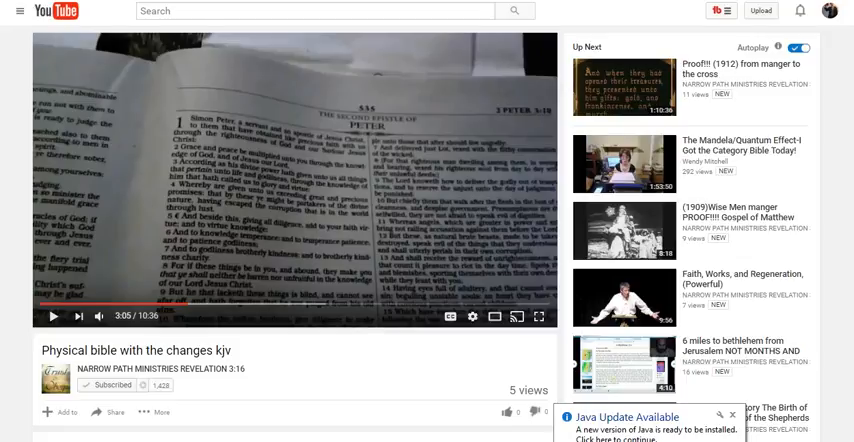
Bring e-Sword forward over YouTube, showing KJV 2 Peter 2 with verse 16 highlighted
{"action": "left_click", "coordinate": [53, 316]}
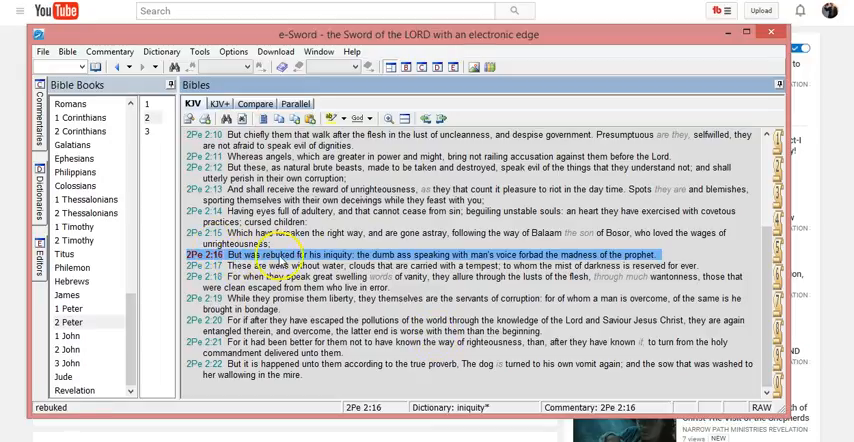
{"action": "left_click", "coordinate": [429, 263]}
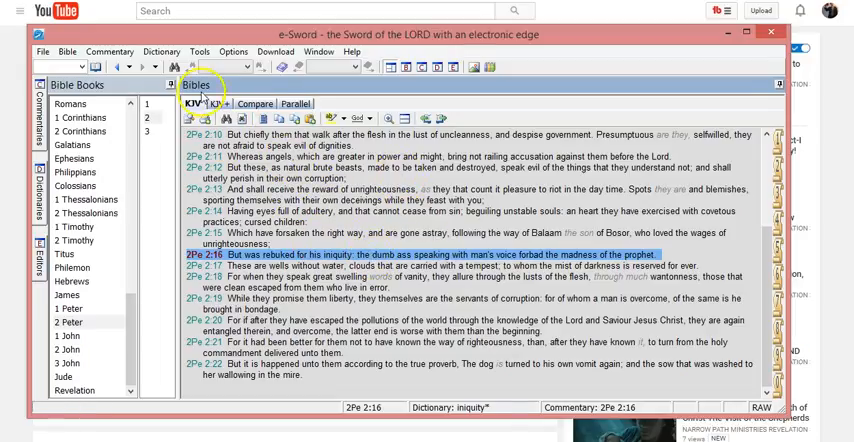
{"action": "mouse_move", "coordinate": [317, 22]}
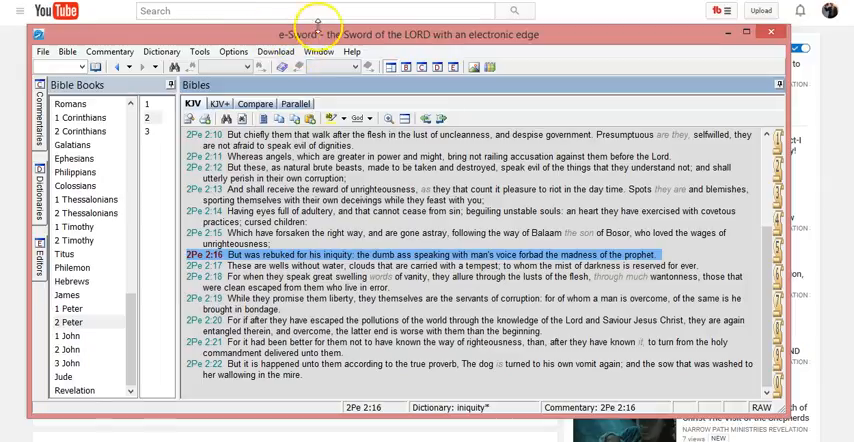
{"action": "mouse_move", "coordinate": [332, 11]}
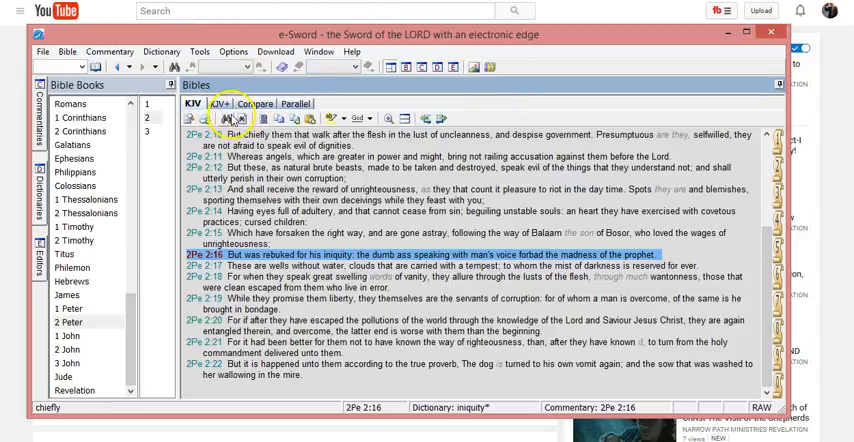
{"action": "mouse_move", "coordinate": [340, 73]}
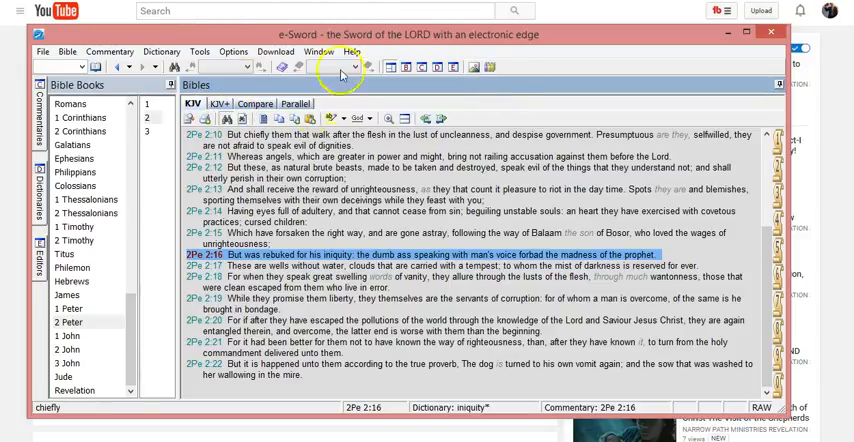
Run a KJV Bible Search for 'dumb', returning 27 verses with 29 matches
{"action": "left_click", "coordinate": [336, 67]}
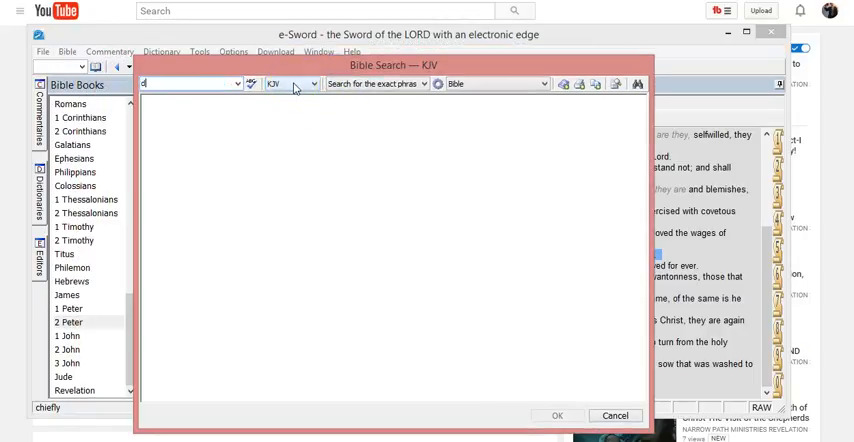
{"action": "type", "text": "umb"}
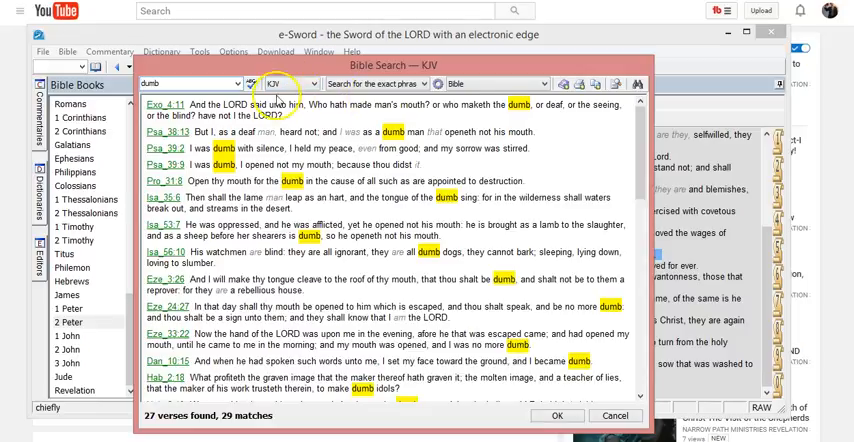
{"action": "mouse_move", "coordinate": [456, 110]}
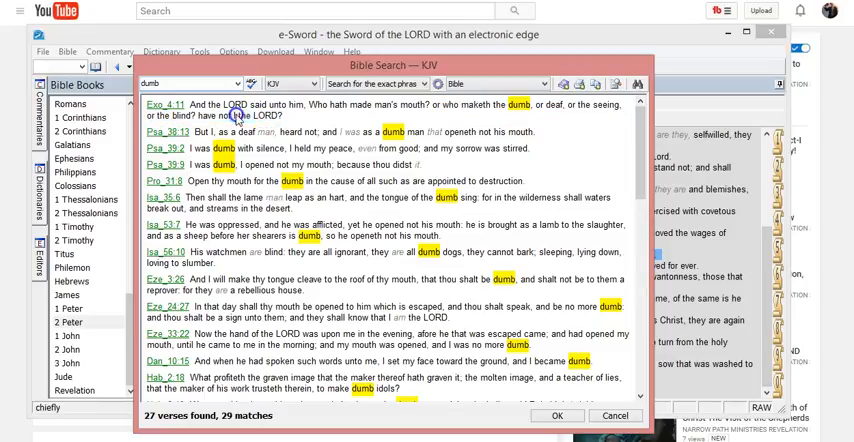
{"action": "mouse_move", "coordinate": [500, 110]}
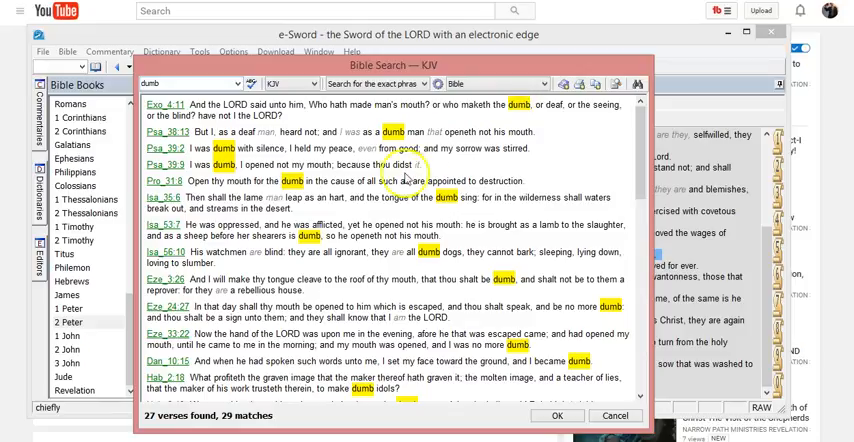
{"action": "mouse_move", "coordinate": [308, 214]}
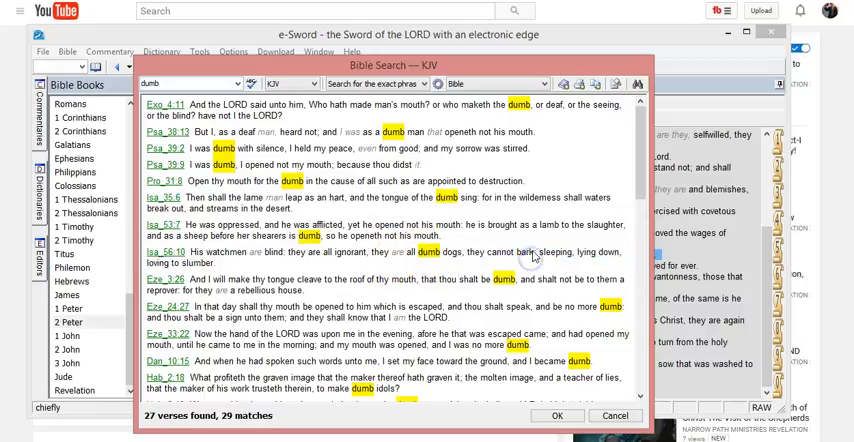
Scroll through all 27 'dumb' results down to 2 Peter 2:16, then close the search
{"action": "scroll", "scroll_direction": "down", "scroll_amount": 3}
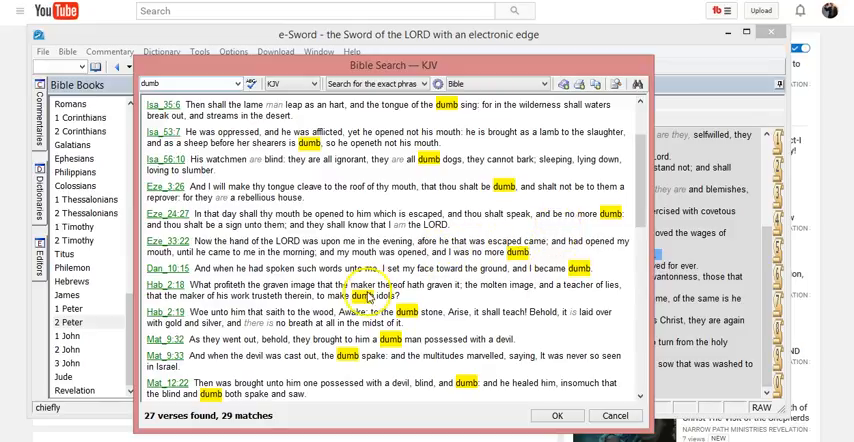
{"action": "scroll", "scroll_direction": "down", "scroll_amount": 3}
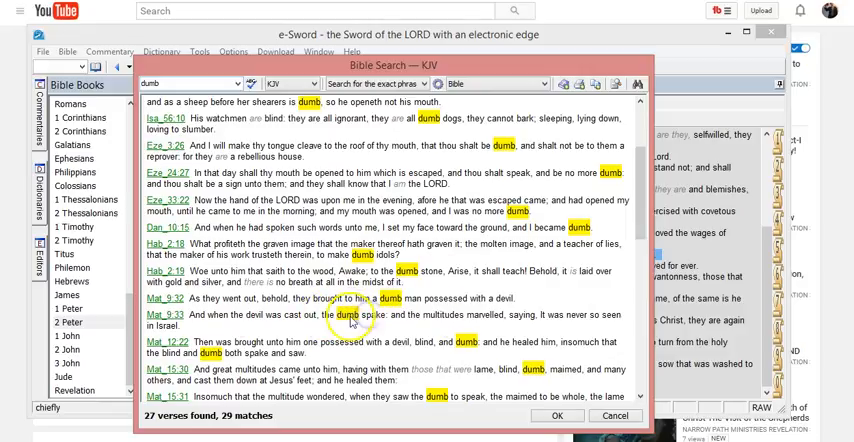
{"action": "scroll", "scroll_direction": "down", "scroll_amount": 3}
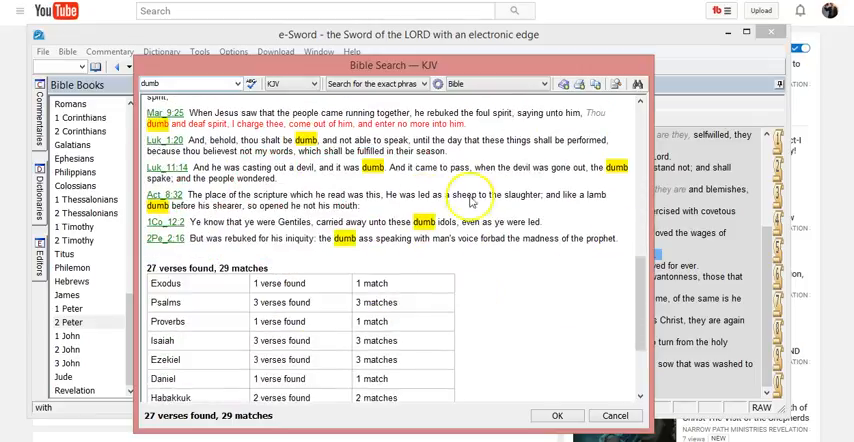
{"action": "scroll", "scroll_direction": "up", "scroll_amount": 3}
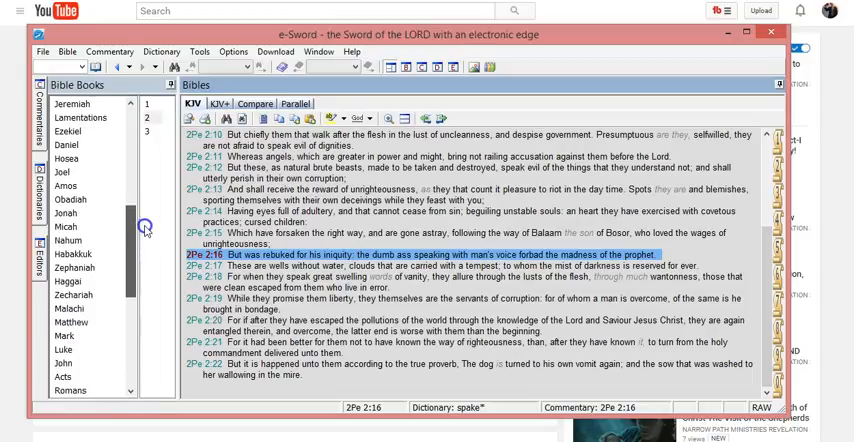
Select Numbers in the Bible Books list to display Numbers chapter 22
{"action": "scroll", "scroll_direction": "up", "scroll_amount": 3}
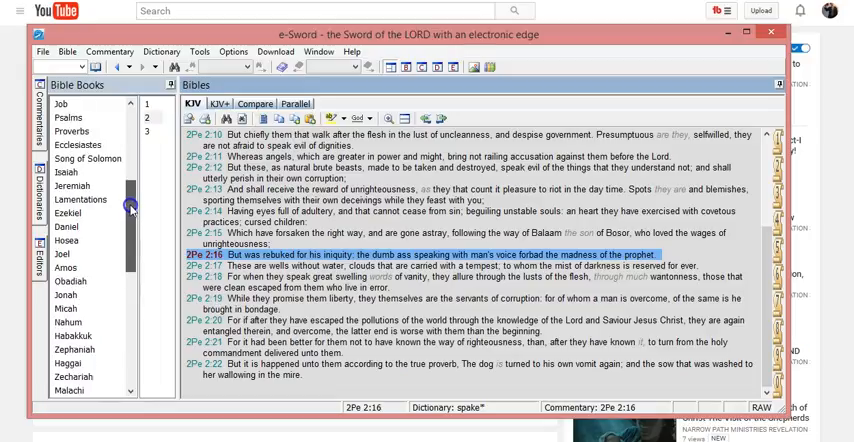
{"action": "scroll", "scroll_direction": "down", "scroll_amount": 3}
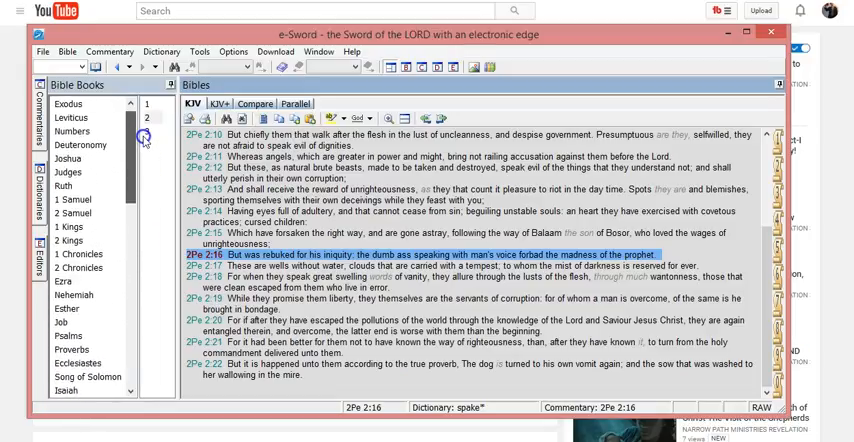
{"action": "scroll", "scroll_direction": "up", "scroll_amount": 3}
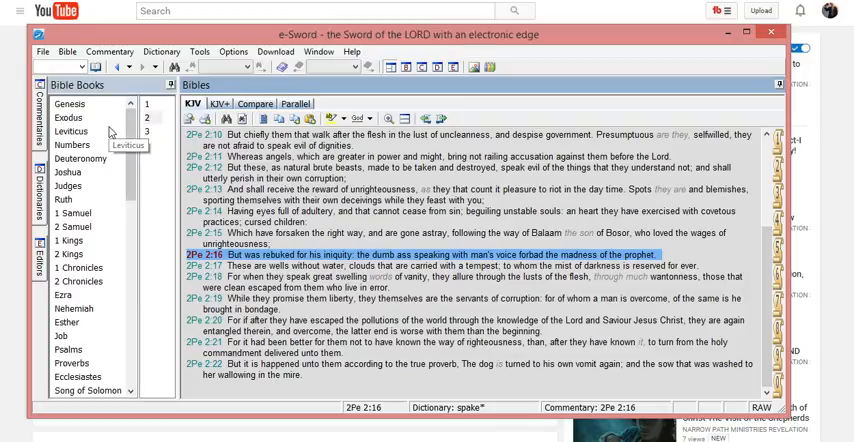
{"action": "mouse_move", "coordinate": [76, 159]}
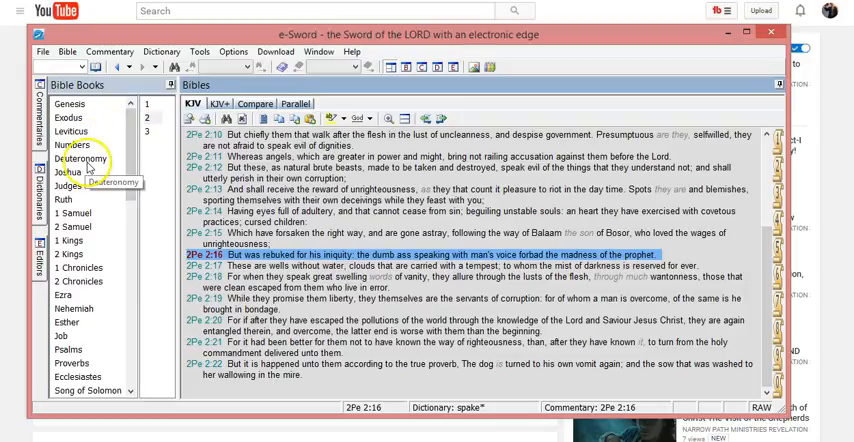
{"action": "left_click", "coordinate": [75, 145]}
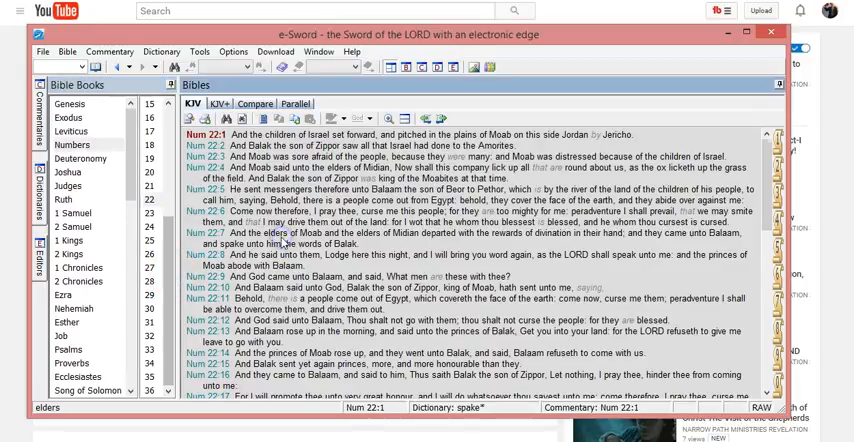
Scroll Numbers 22 to verse 28, where the LORD opens the ass's mouth
{"action": "scroll", "scroll_direction": "down", "scroll_amount": 3}
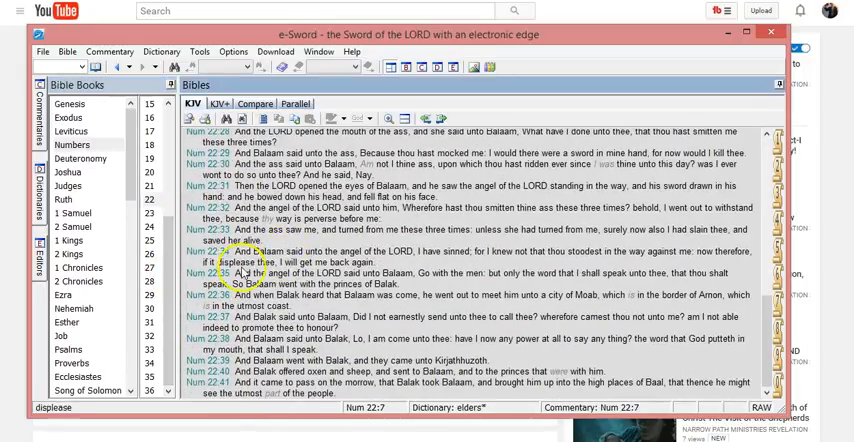
{"action": "scroll", "scroll_direction": "up", "scroll_amount": 3}
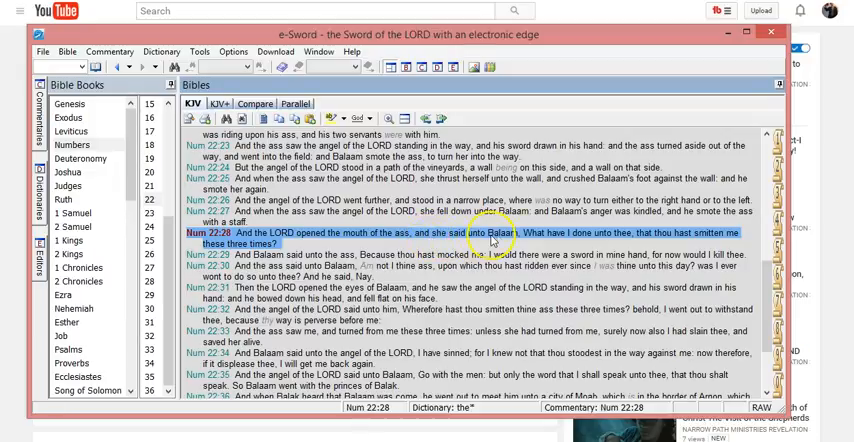
{"action": "mouse_move", "coordinate": [595, 245]}
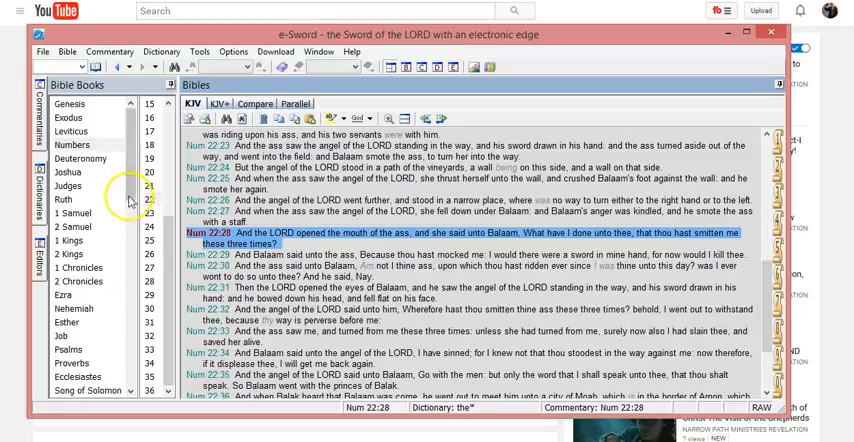
{"action": "scroll", "scroll_direction": "down", "scroll_amount": 3}
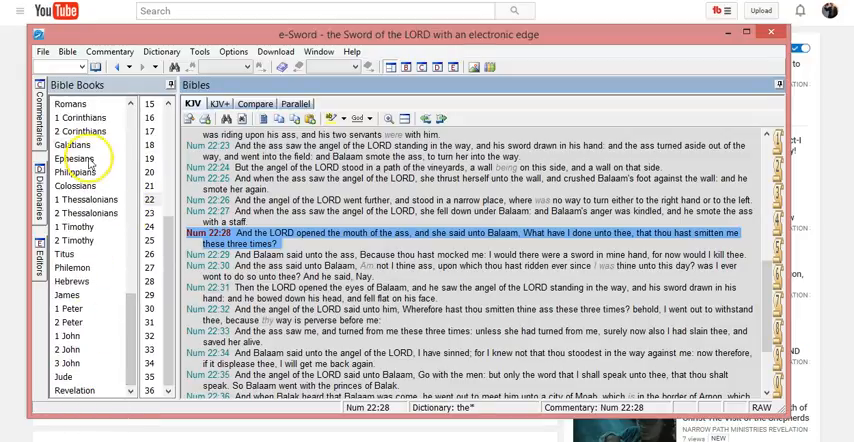
Select 2 Peter in the books list and scroll to highlighted verse 2:16
{"action": "left_click", "coordinate": [69, 322]}
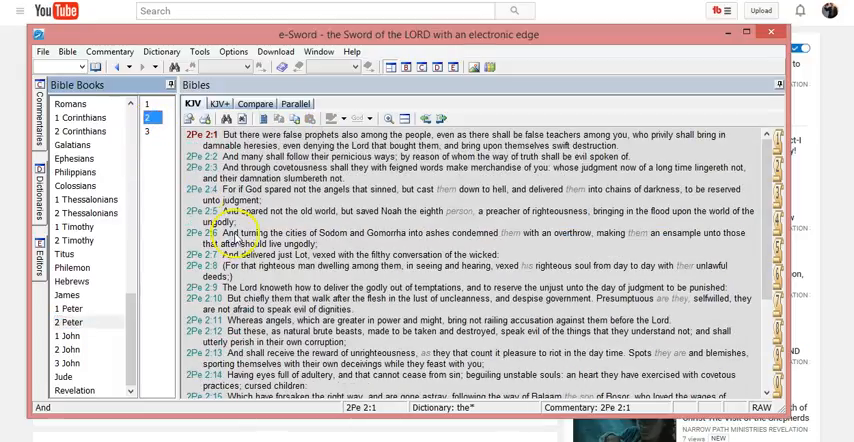
{"action": "scroll", "scroll_direction": "down", "scroll_amount": 3}
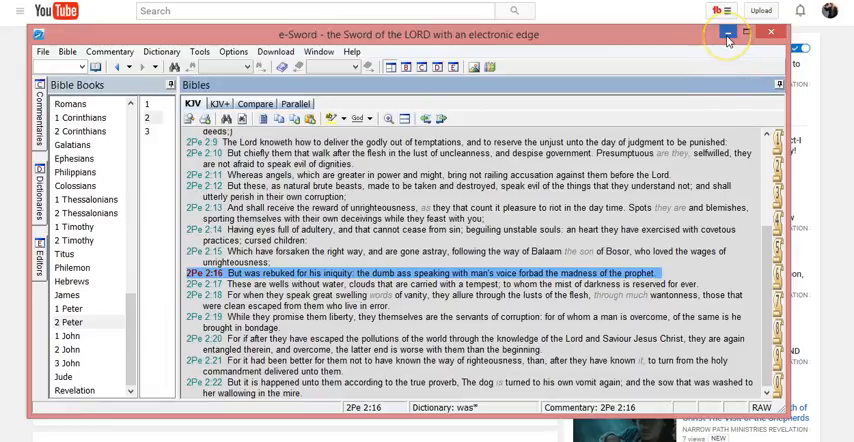
{"action": "mouse_move", "coordinate": [728, 33]}
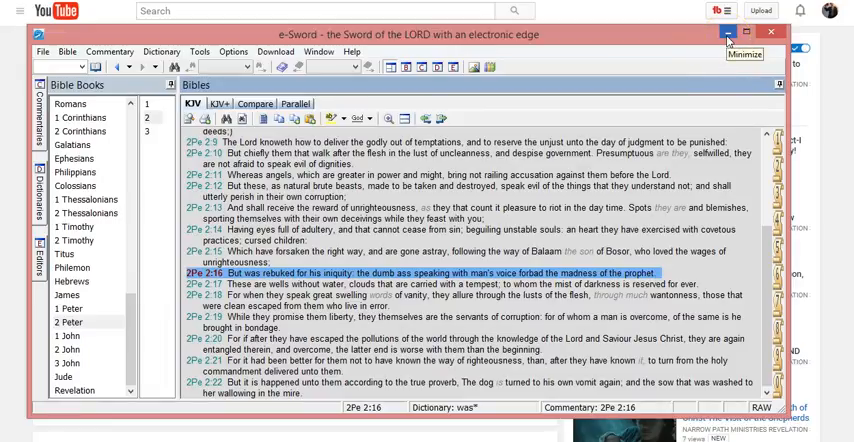